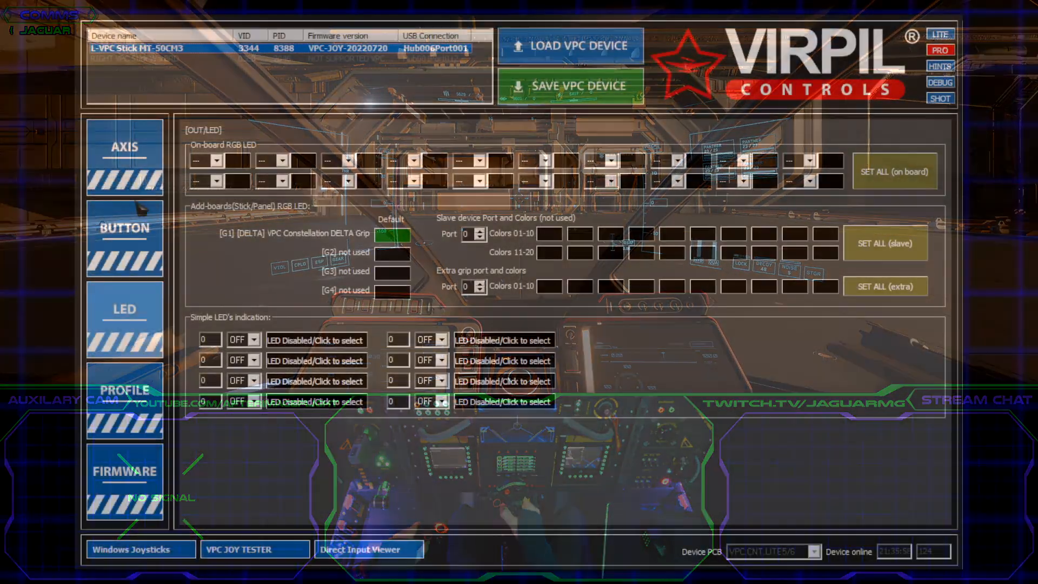
Open the AXIS configuration page for the stick.
click(124, 147)
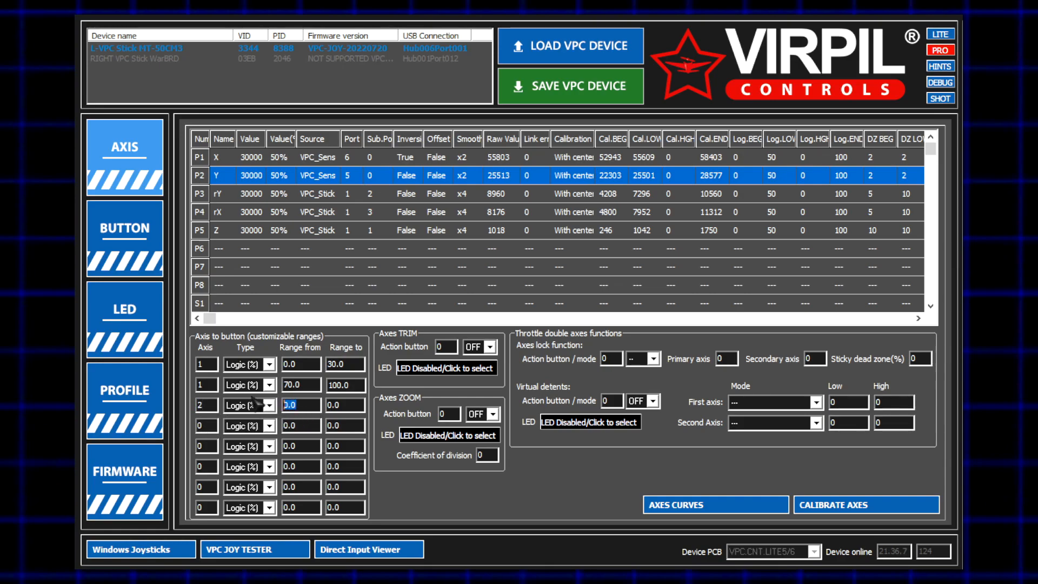
Set axis 2 ranges to 50.0–50.0 for centre and up to 49.5 for pulled back.
text(50.0)
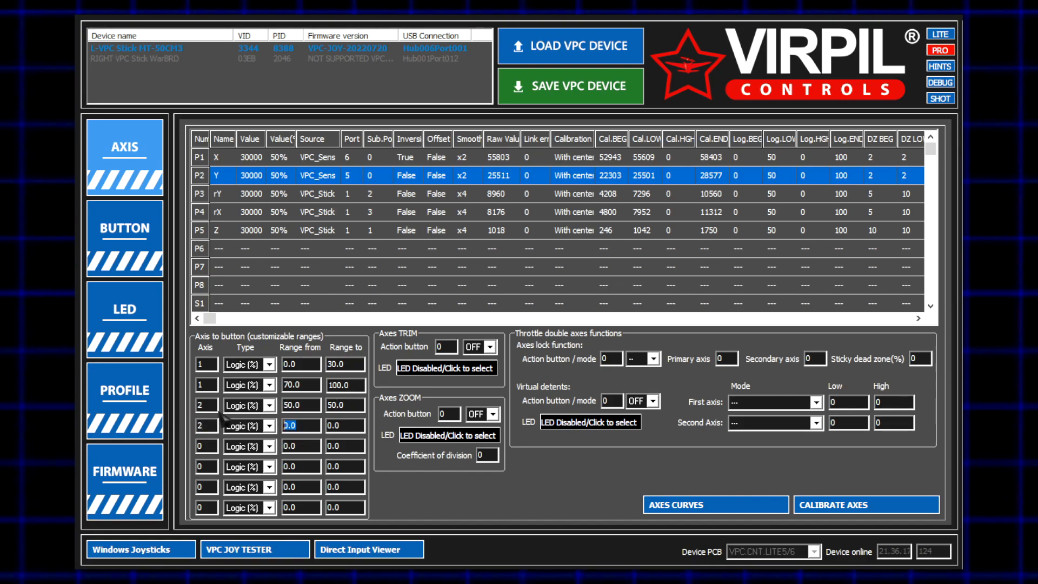
click(345, 425)
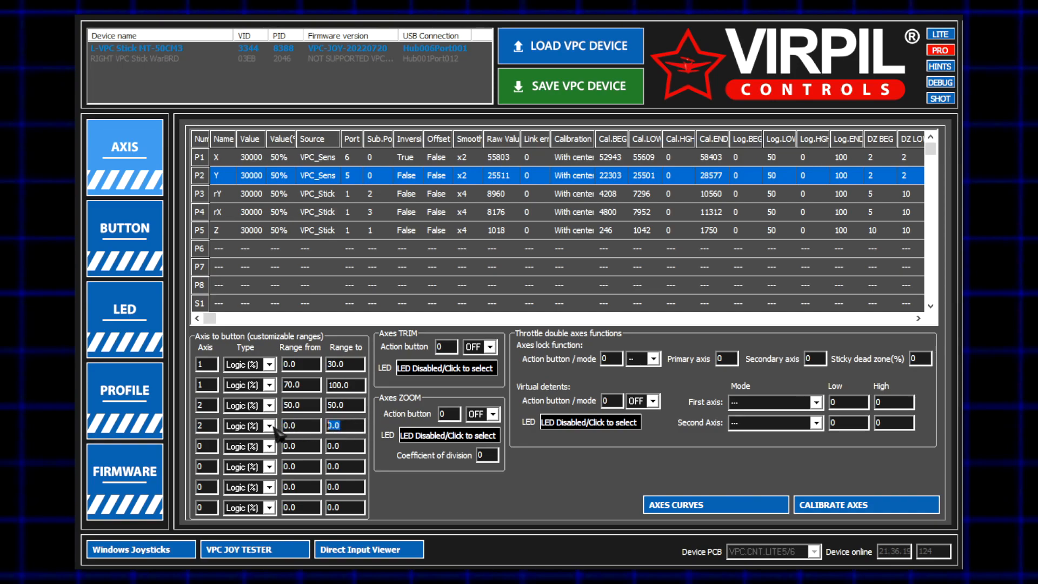
text(49.5)
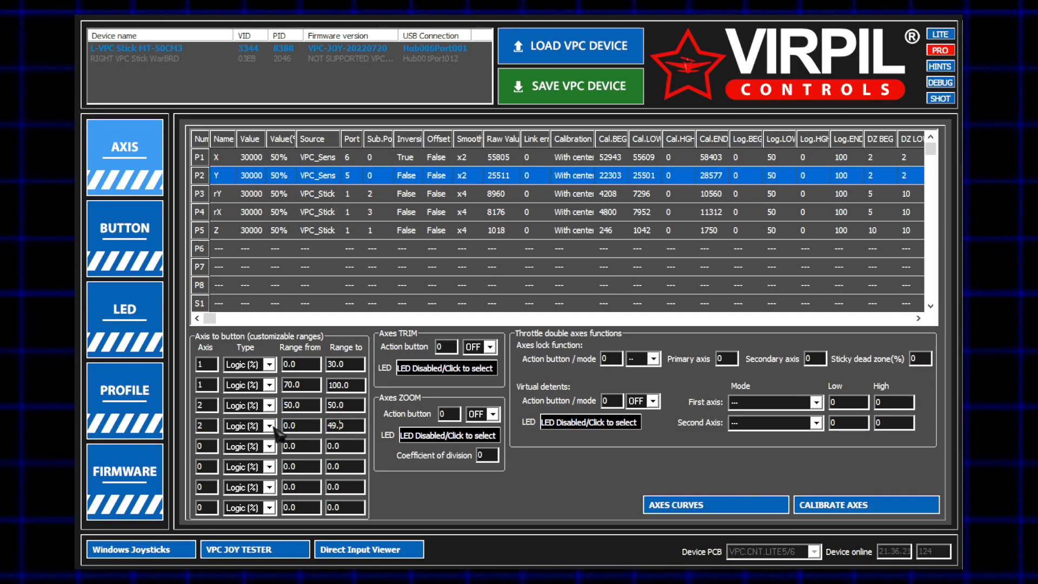